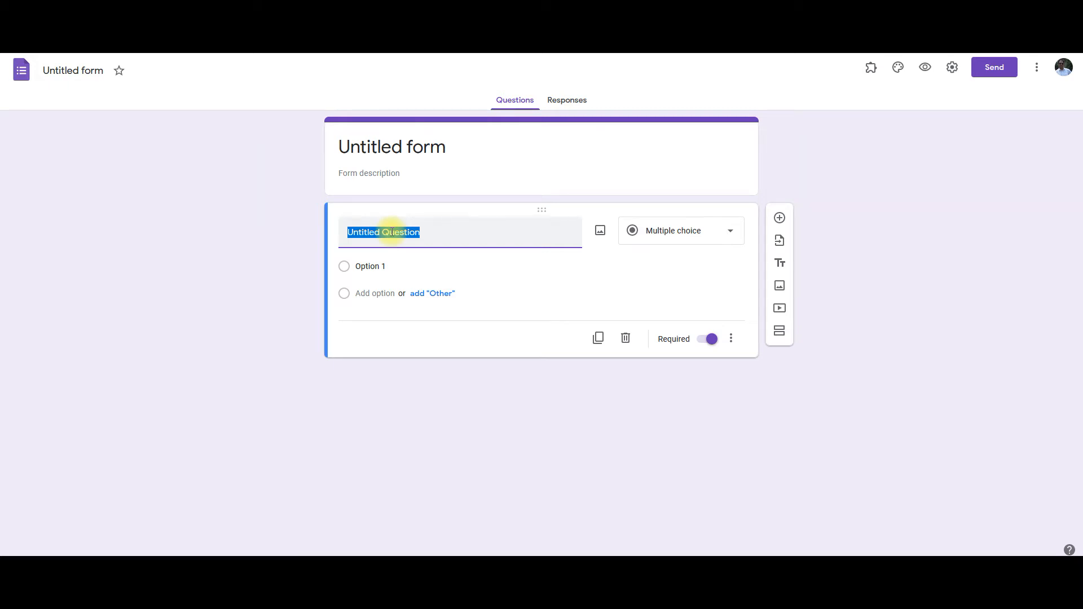
- Title the first form question 'Name, Admission no'
{"action": "type", "text": "N"}
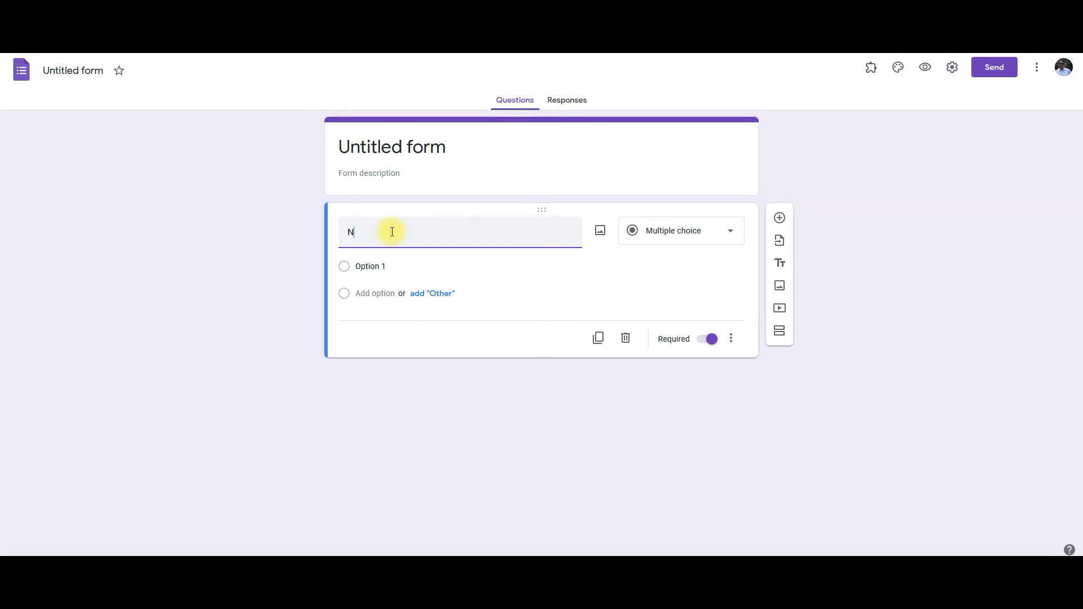
{"action": "type", "text": "ame"}
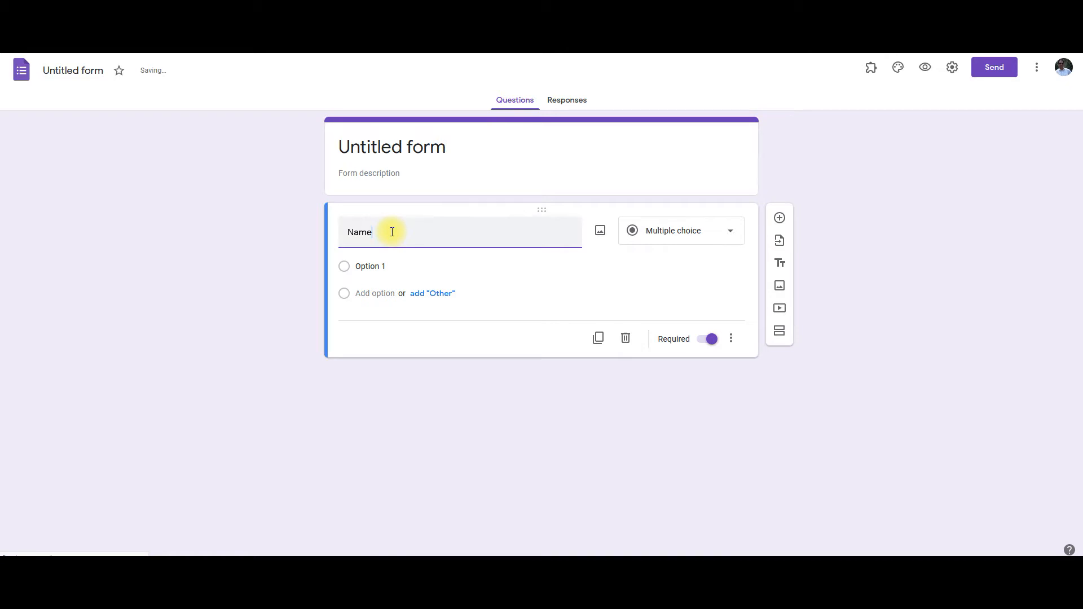
{"action": "type", "text": ", Admission no"}
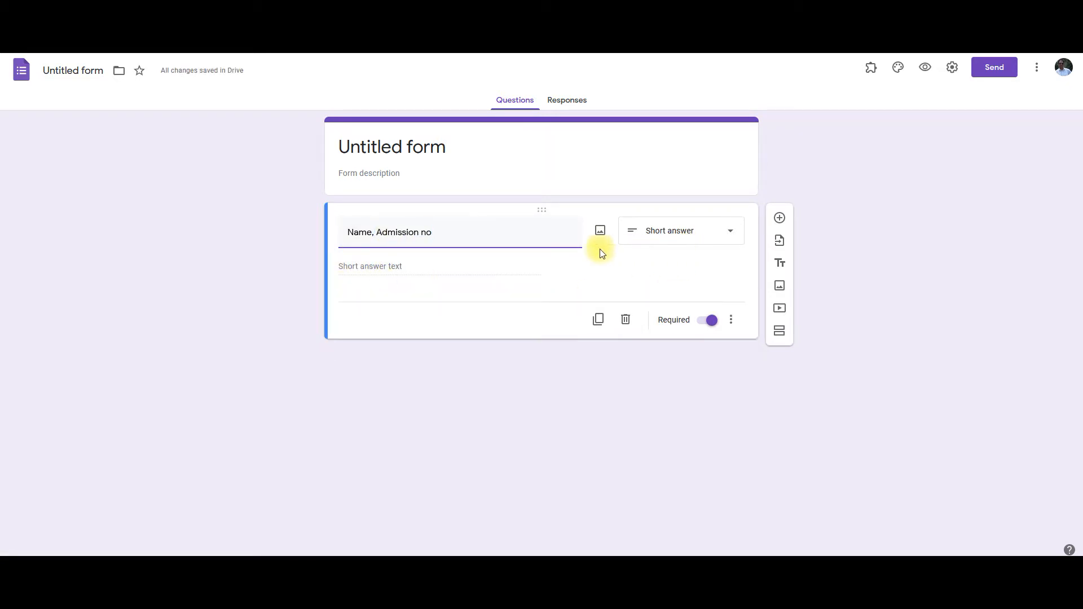
{"action": "mouse_move", "coordinate": [413, 261]}
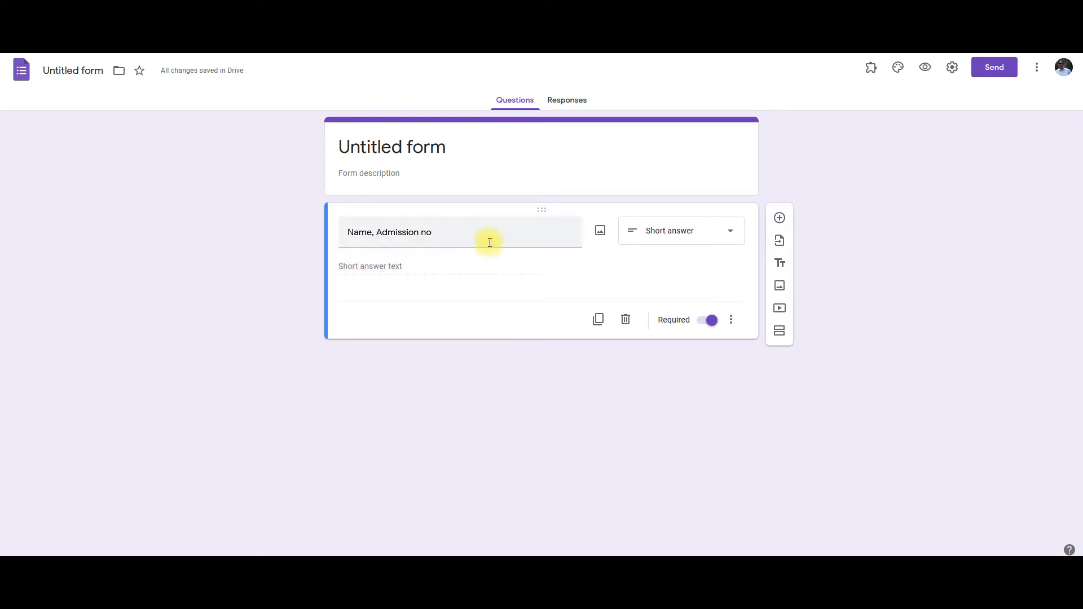
{"action": "mouse_move", "coordinate": [684, 251]}
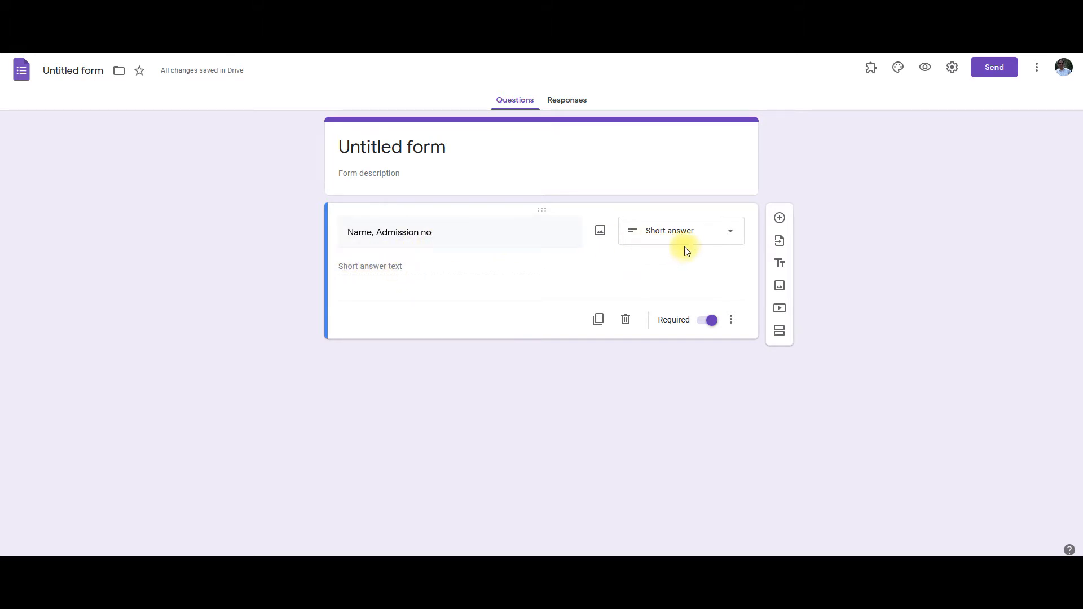
- Change the 'Name, Admission no' question type to Dropdown
{"action": "left_click", "coordinate": [679, 230]}
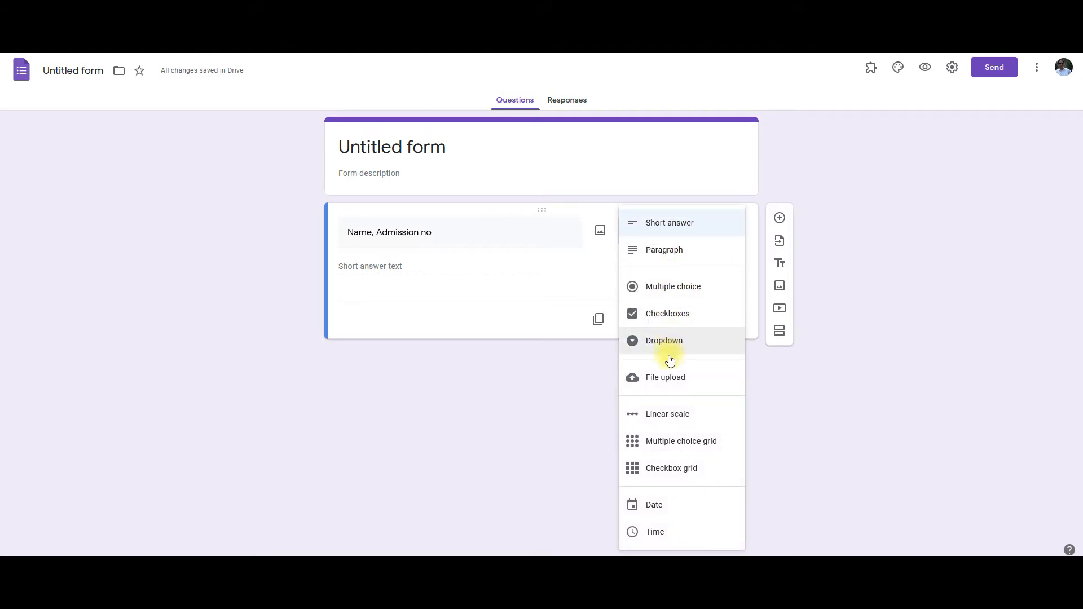
{"action": "left_click", "coordinate": [664, 341]}
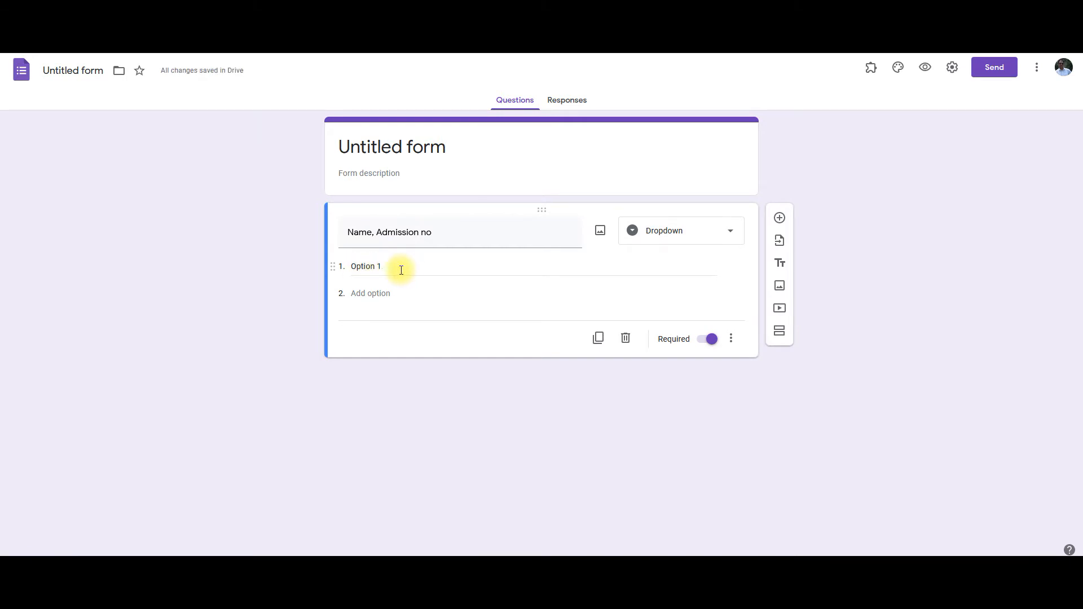
{"action": "mouse_move", "coordinate": [483, 521]}
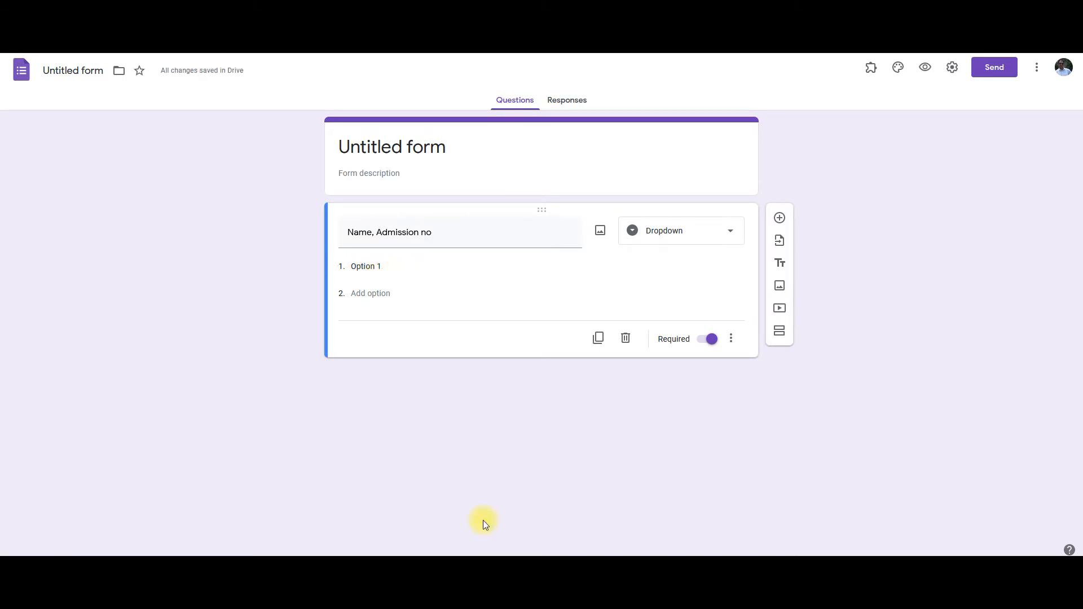
{"action": "mouse_move", "coordinate": [519, 530]}
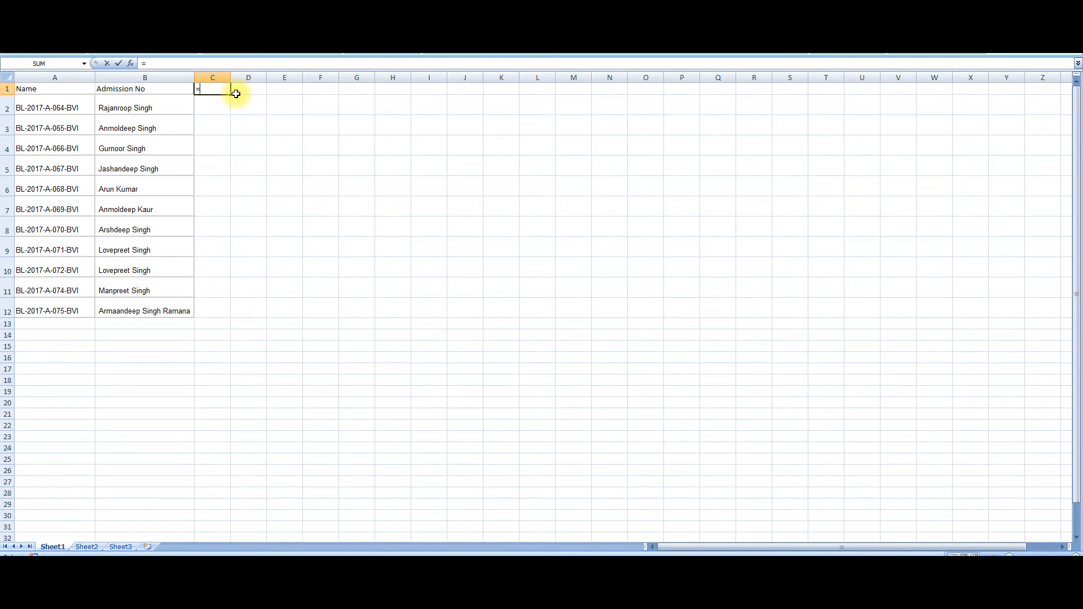
- Start a CONCATENATE formula in Excel cell C1 via the autocomplete list
{"action": "type", "text": "co"}
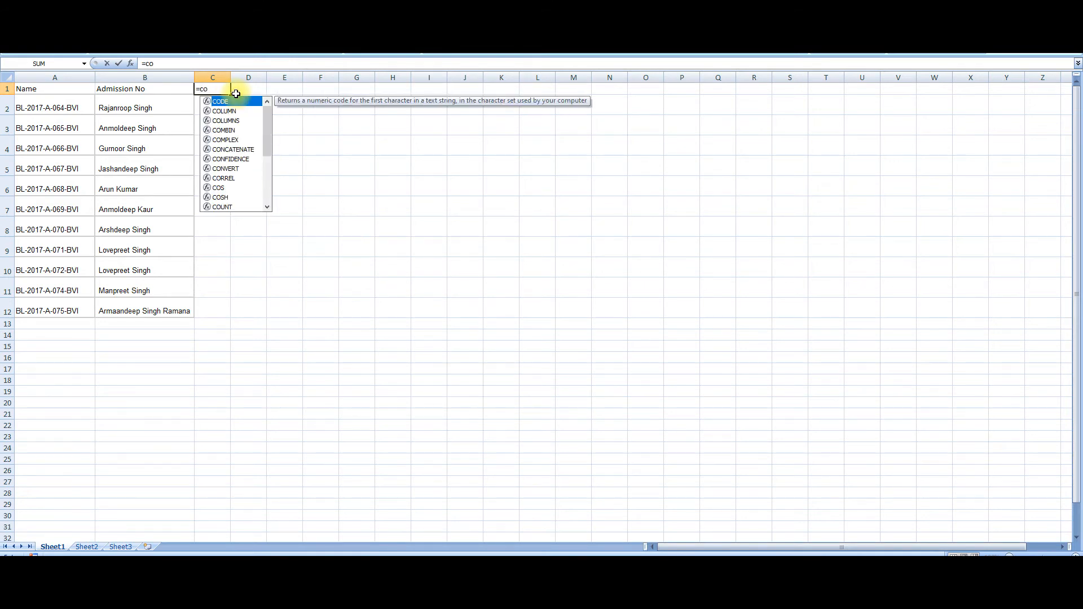
{"action": "type", "text": "n"}
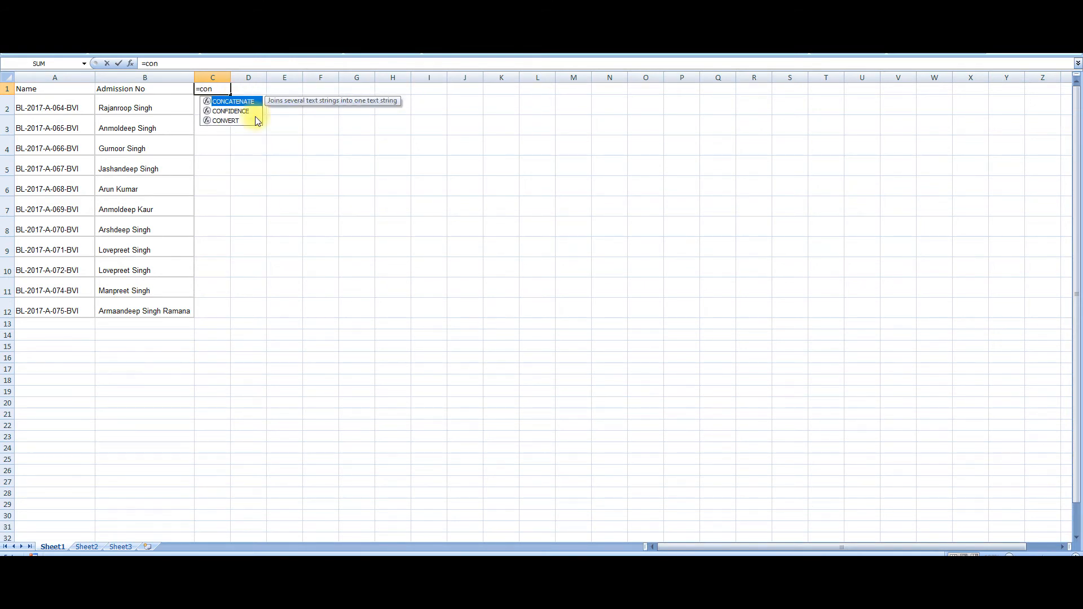
{"action": "double_click", "coordinate": [233, 101]}
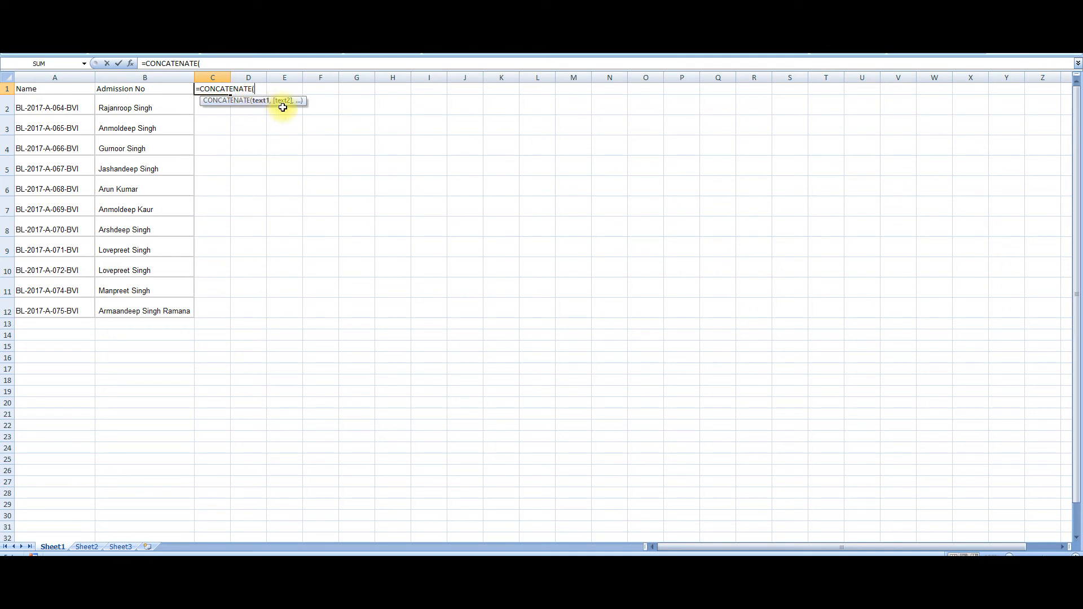
{"action": "left_click", "coordinate": [54, 89]}
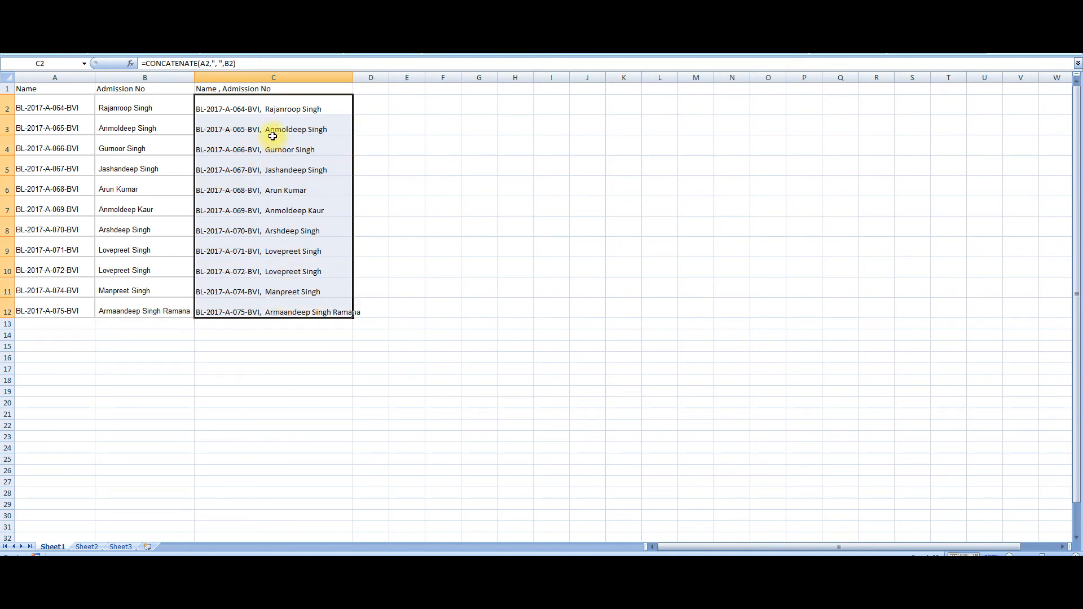
- Copy the combined admission-number-and-name entries, then preview the form in the browser
{"action": "right_click", "coordinate": [276, 129]}
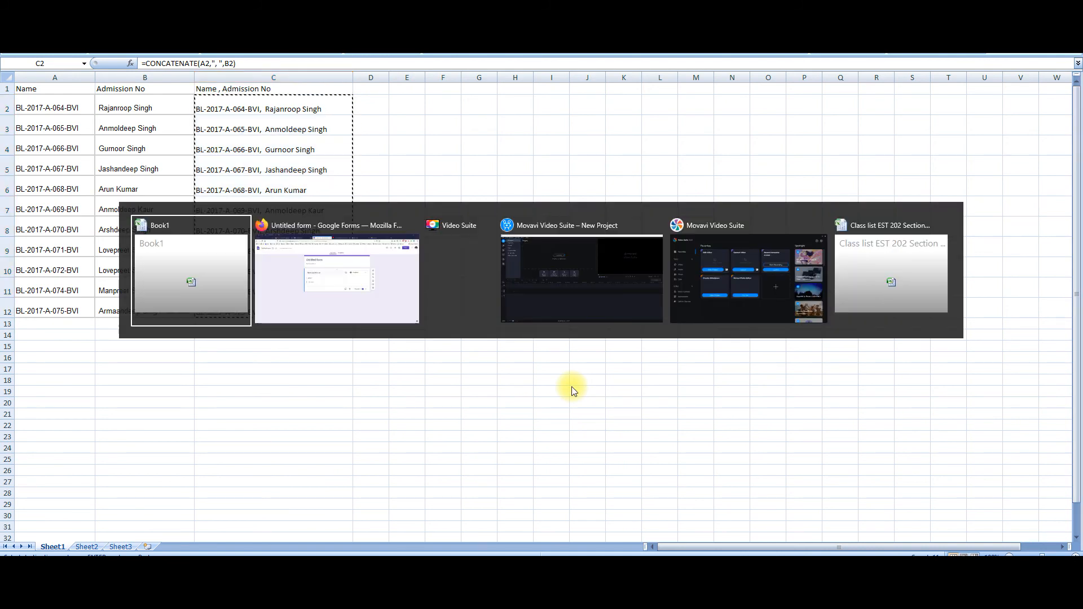
{"action": "left_click", "coordinate": [336, 279]}
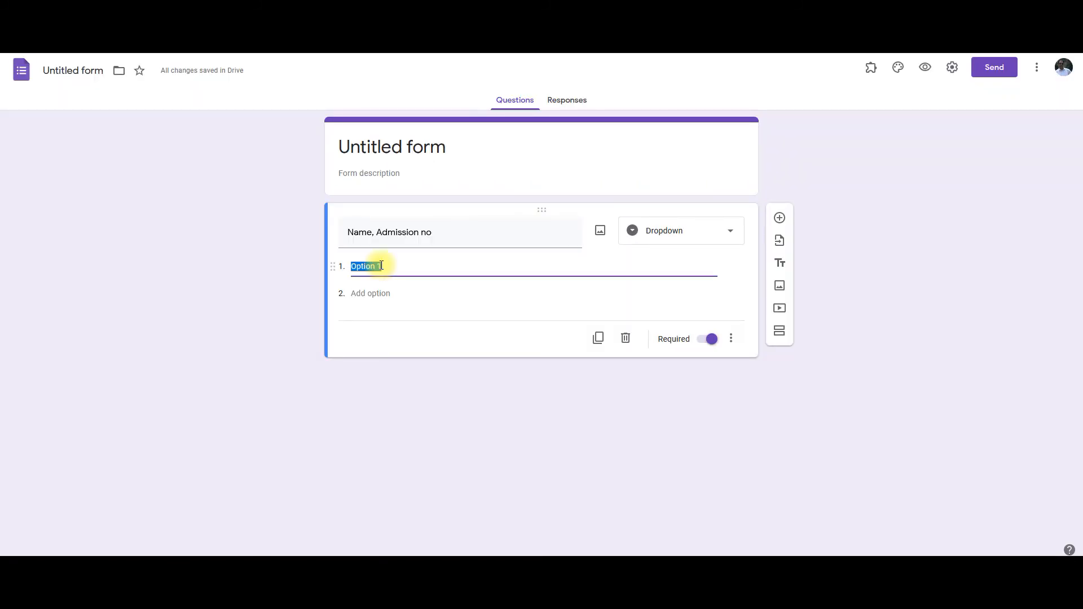
{"action": "left_click", "coordinate": [924, 67]}
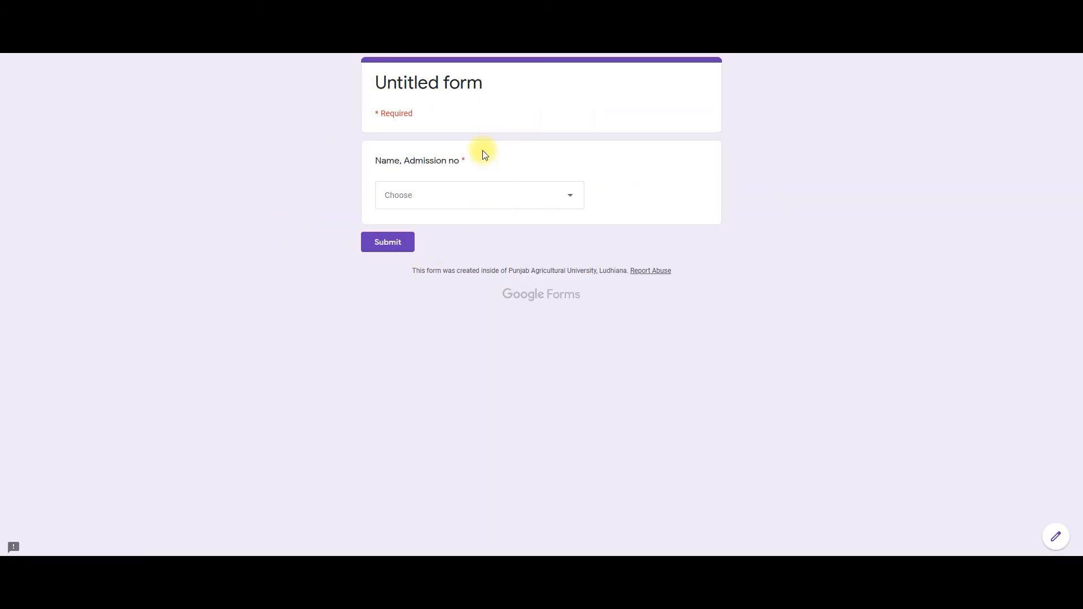
- Open the preview's 'Name, Admission no' dropdown to check all eleven student entries
{"action": "left_click", "coordinate": [479, 195]}
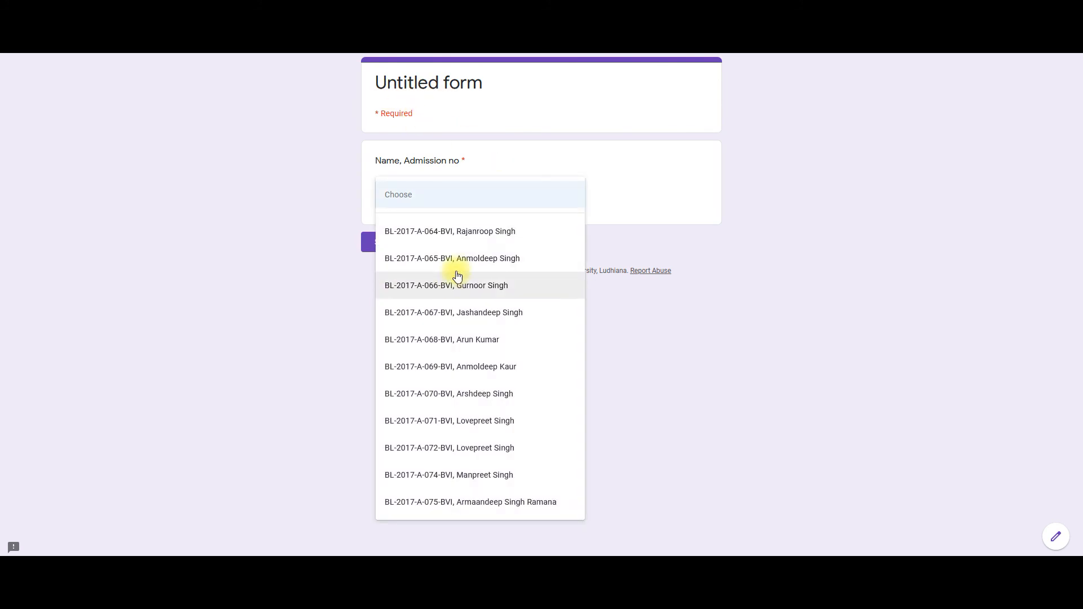
{"action": "mouse_move", "coordinate": [590, 199]}
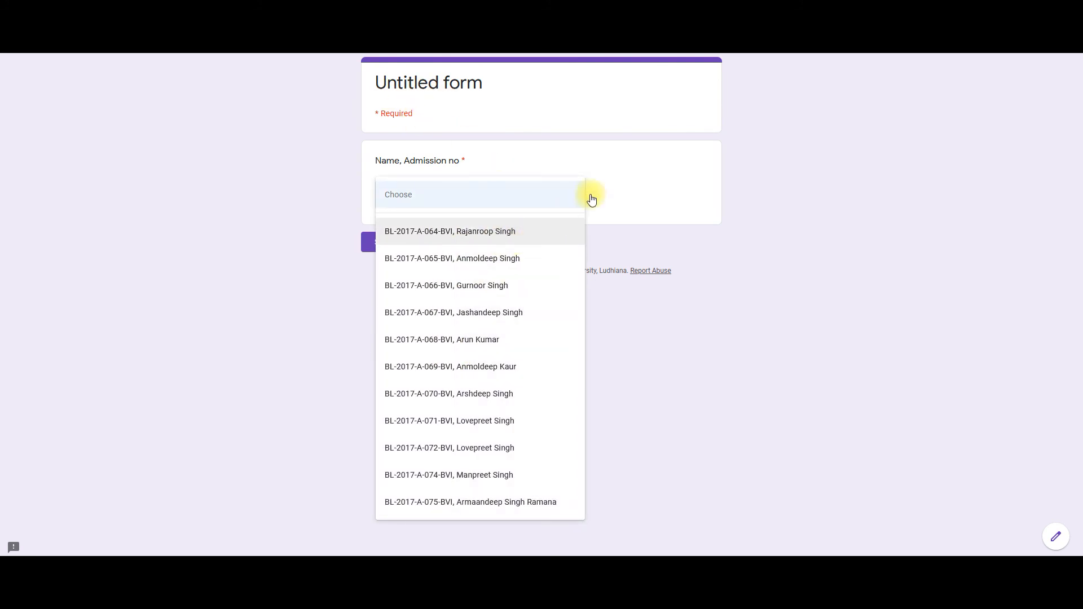